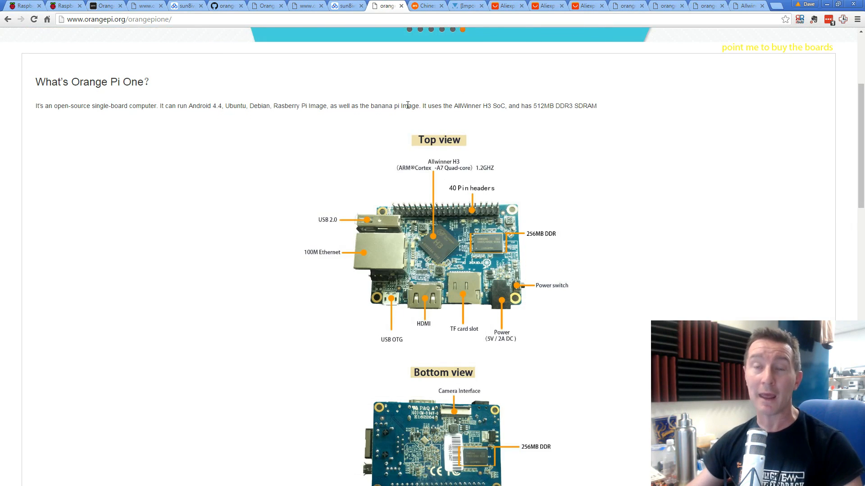
mouse_move(406, 101)
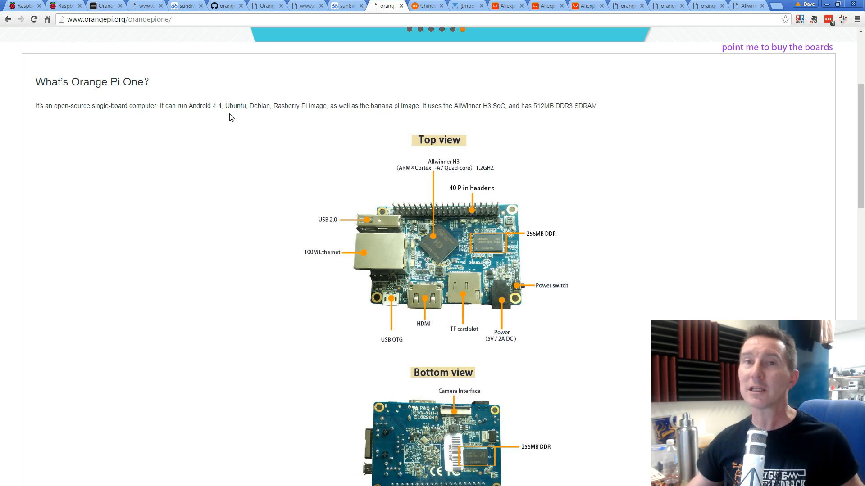
Scroll back to the top of the Orange Pi One page to reach the Resources menu.
scroll("up", 3)
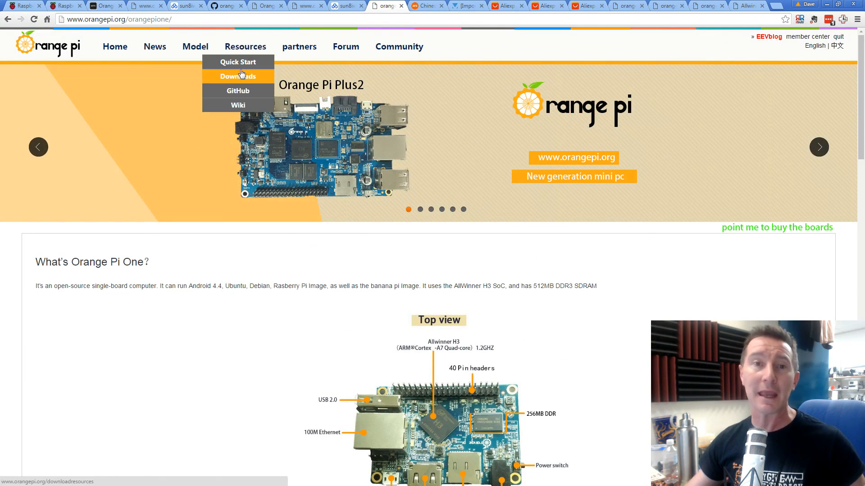
Go to the Downloads page and scroll to the Orange Pi Lite and One OS images.
left_click(238, 76)
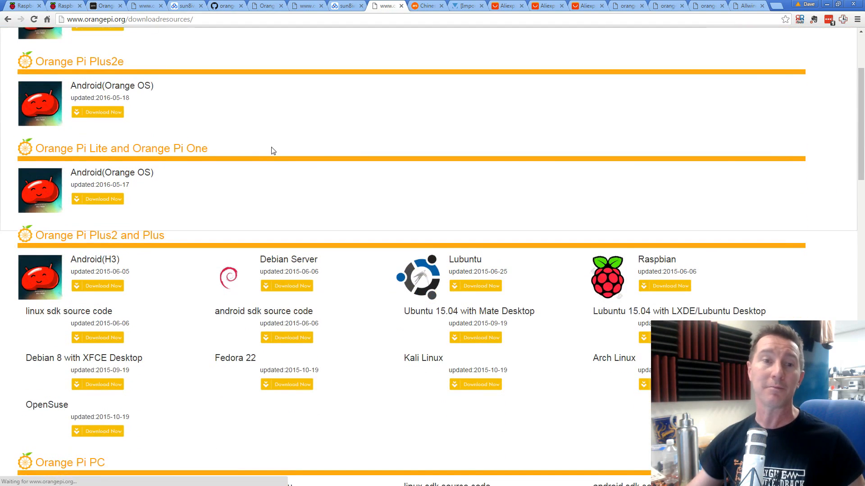
scroll("down", 3)
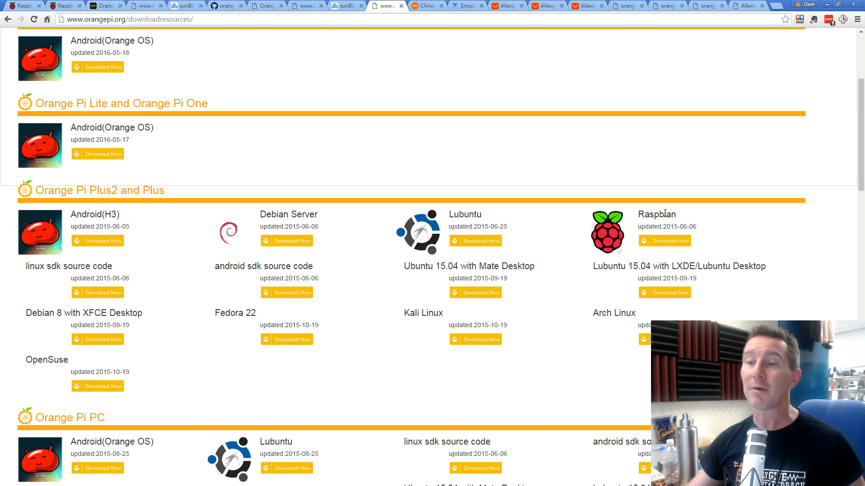
mouse_move(313, 293)
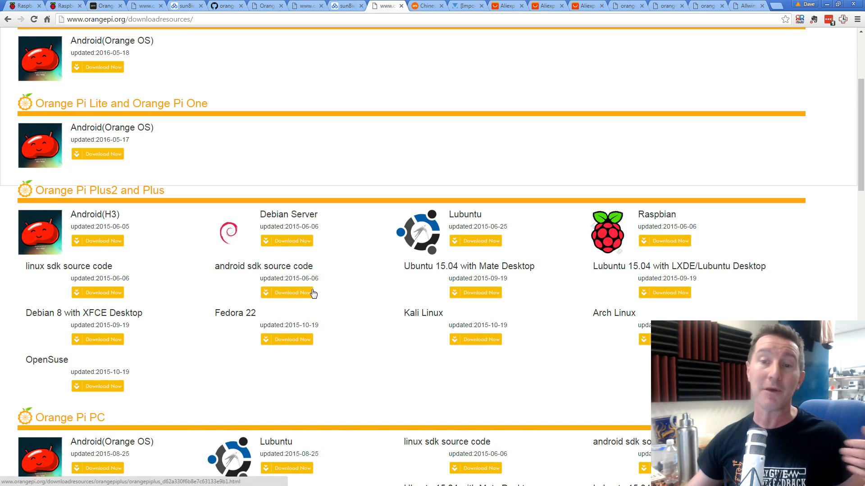
mouse_move(83, 262)
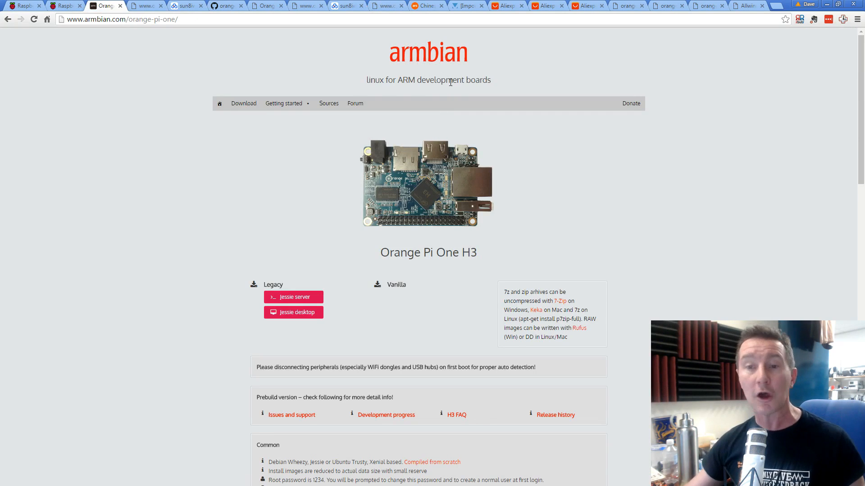
mouse_move(379, 183)
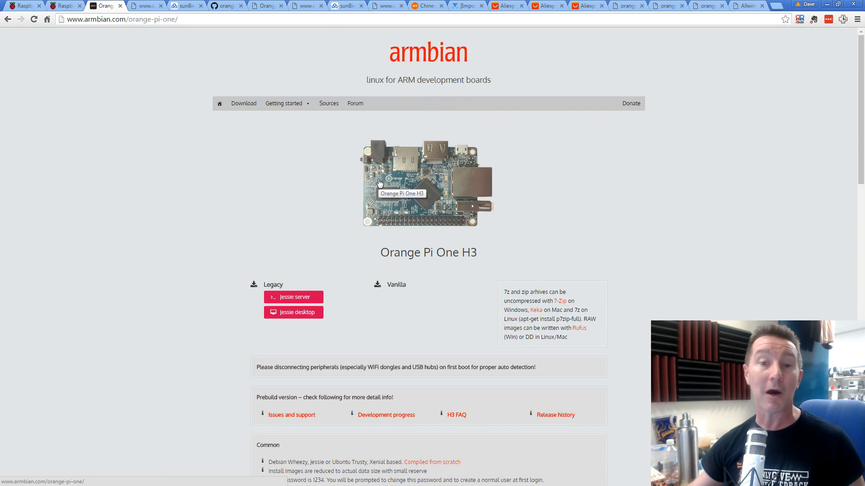
mouse_move(334, 171)
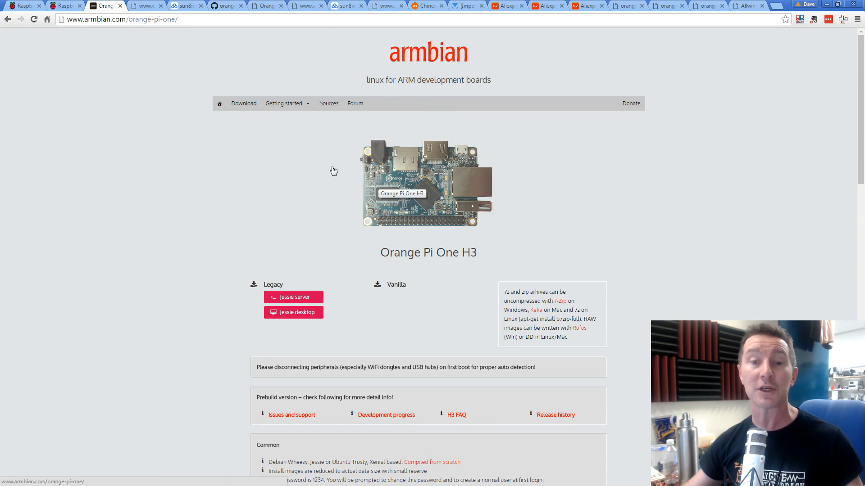
mouse_move(305, 289)
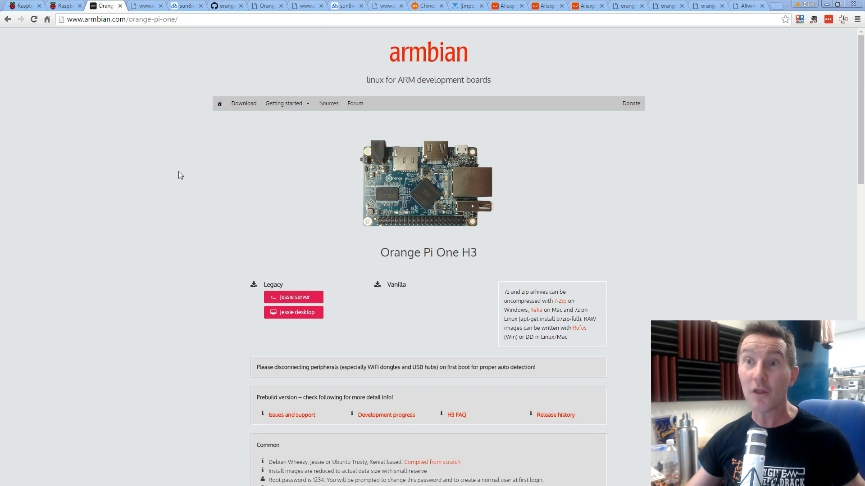
mouse_move(172, 176)
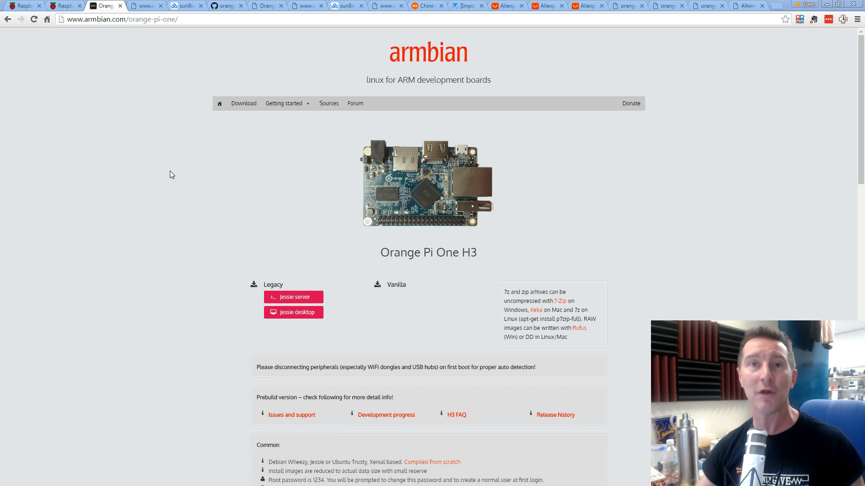
mouse_move(183, 150)
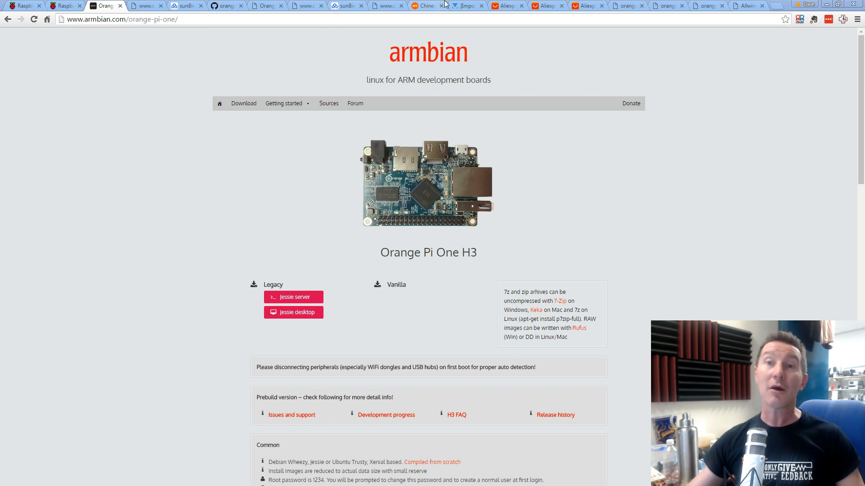
Switch to the AliExpress Orange Pi One listing and view the board's underside photo.
left_click(507, 5)
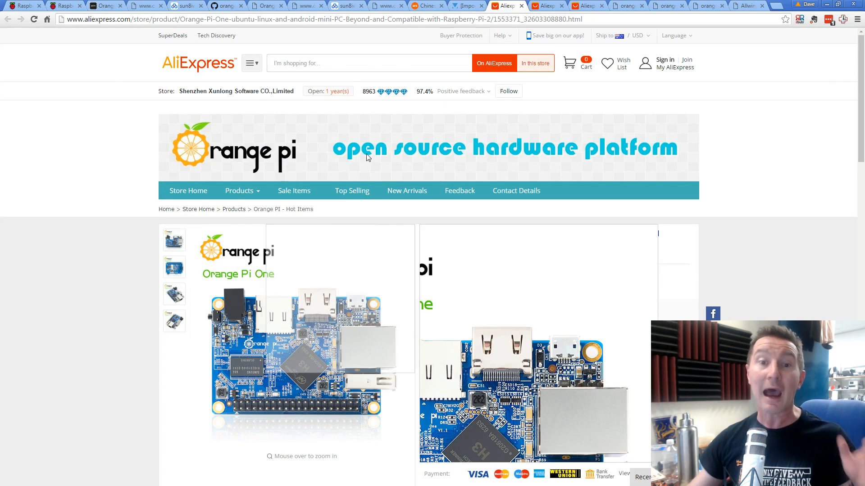
mouse_move(162, 114)
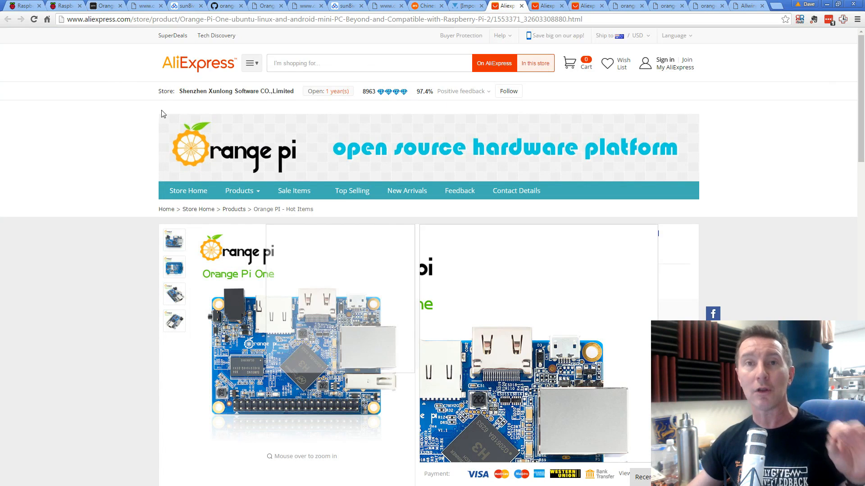
mouse_move(166, 110)
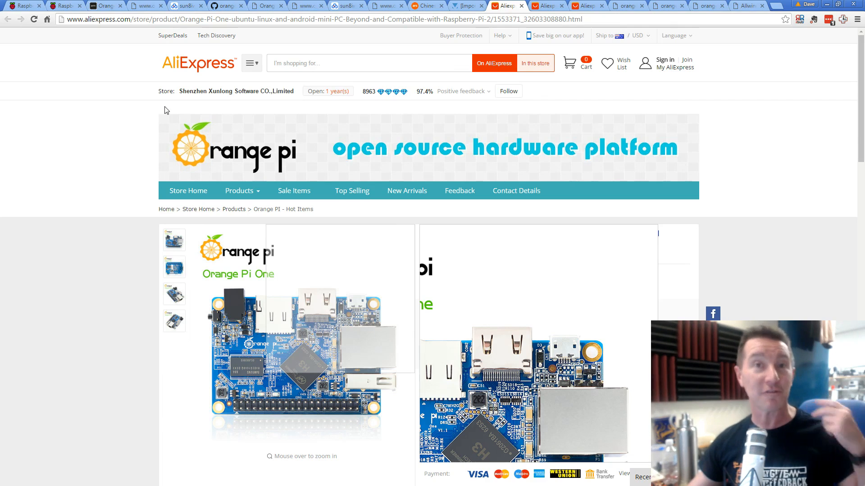
mouse_move(125, 161)
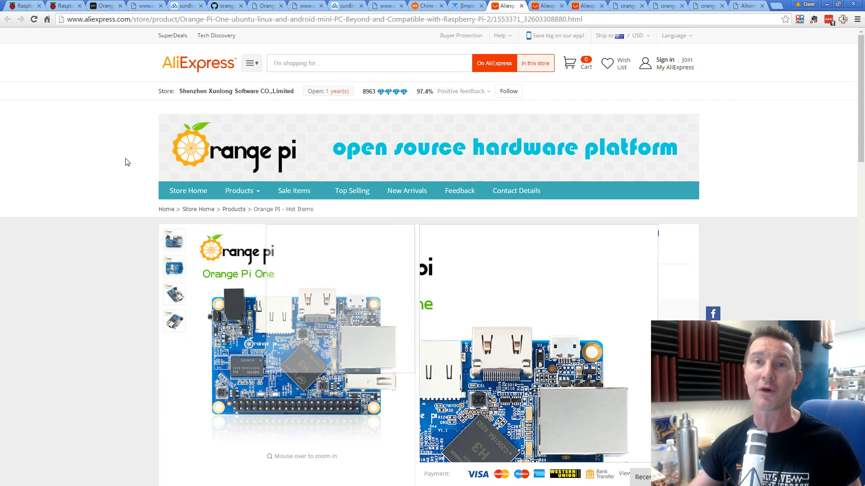
mouse_move(80, 192)
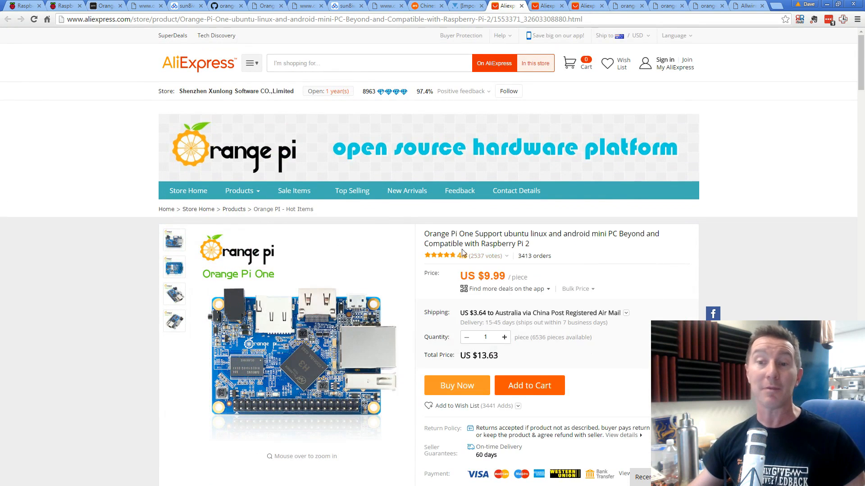
left_click(174, 266)
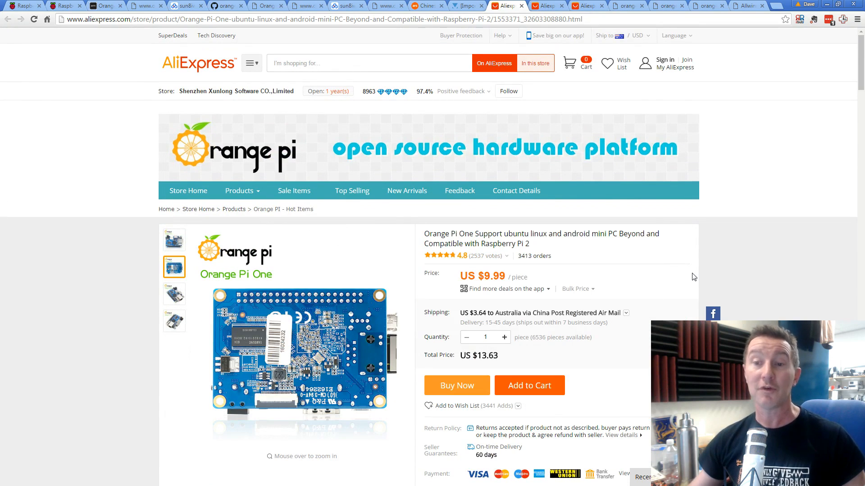
mouse_move(636, 259)
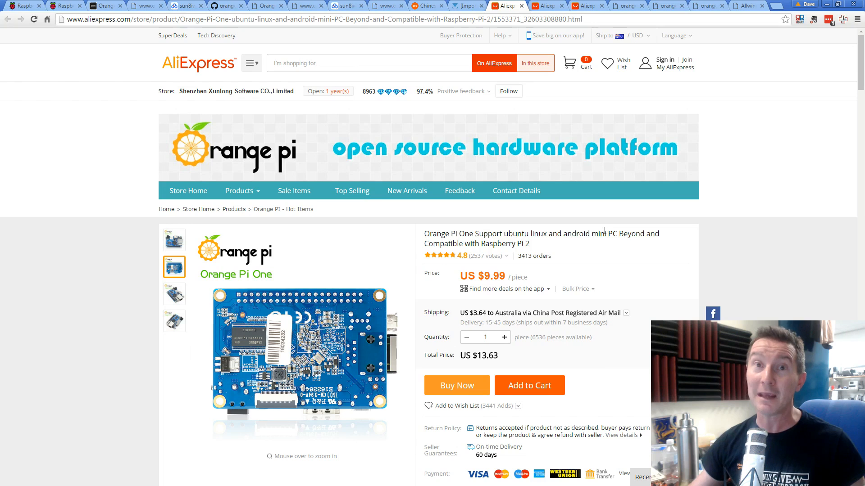
mouse_move(589, 229)
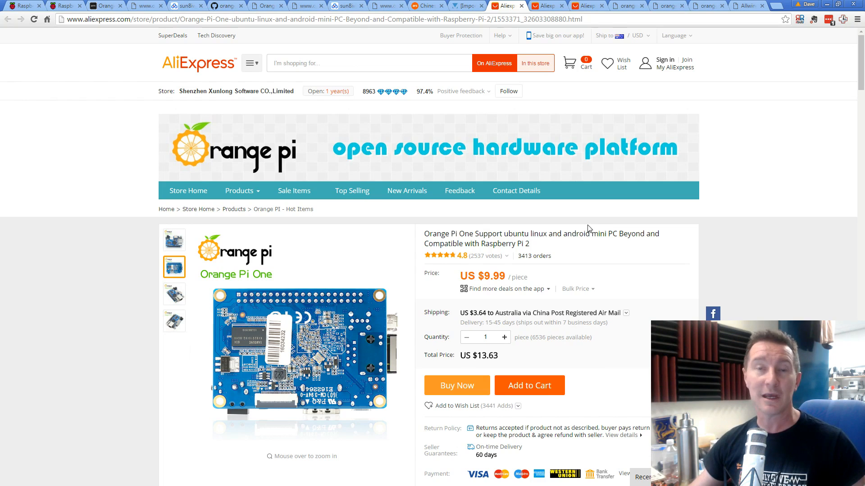